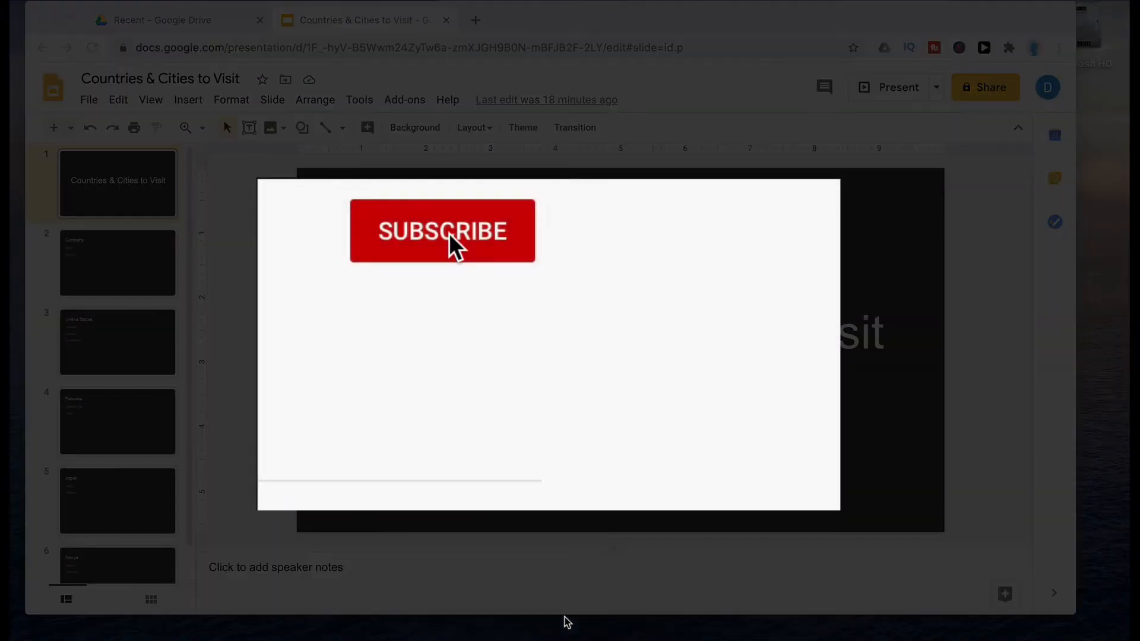
Step: Review the first country slides, including Germany and the United States
left_click(442, 231)
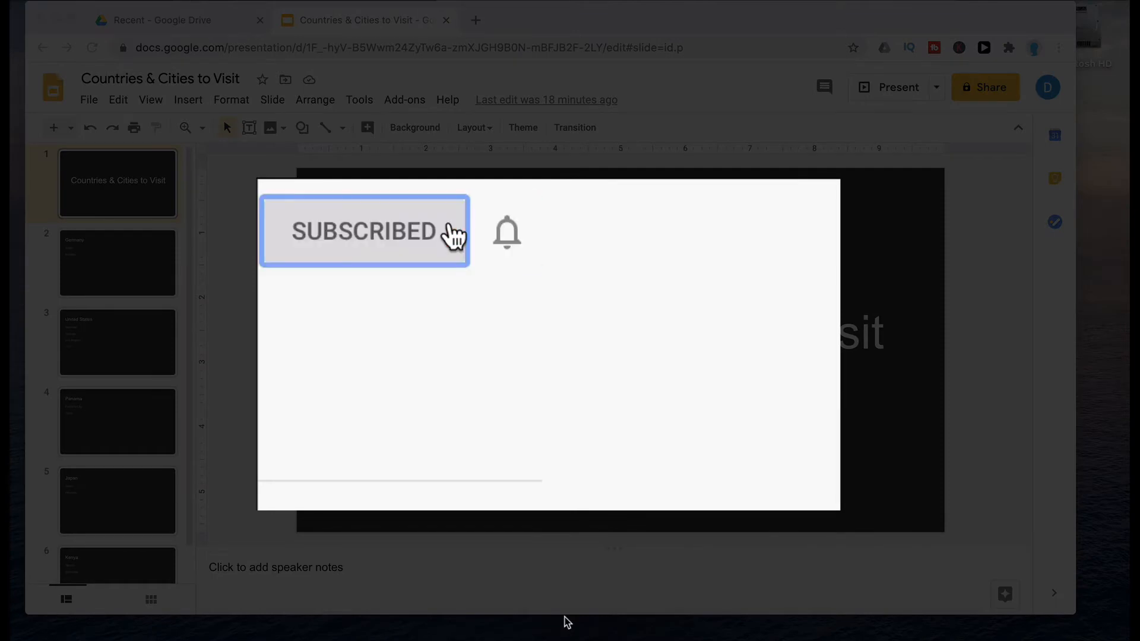
left_click(506, 231)
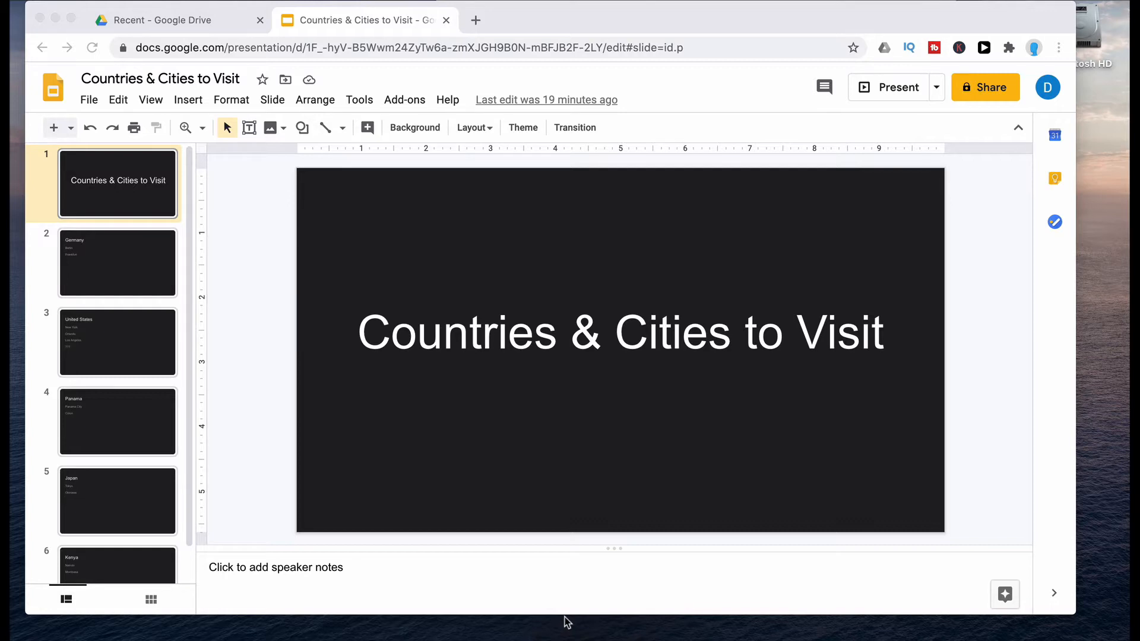
mouse_move(114, 298)
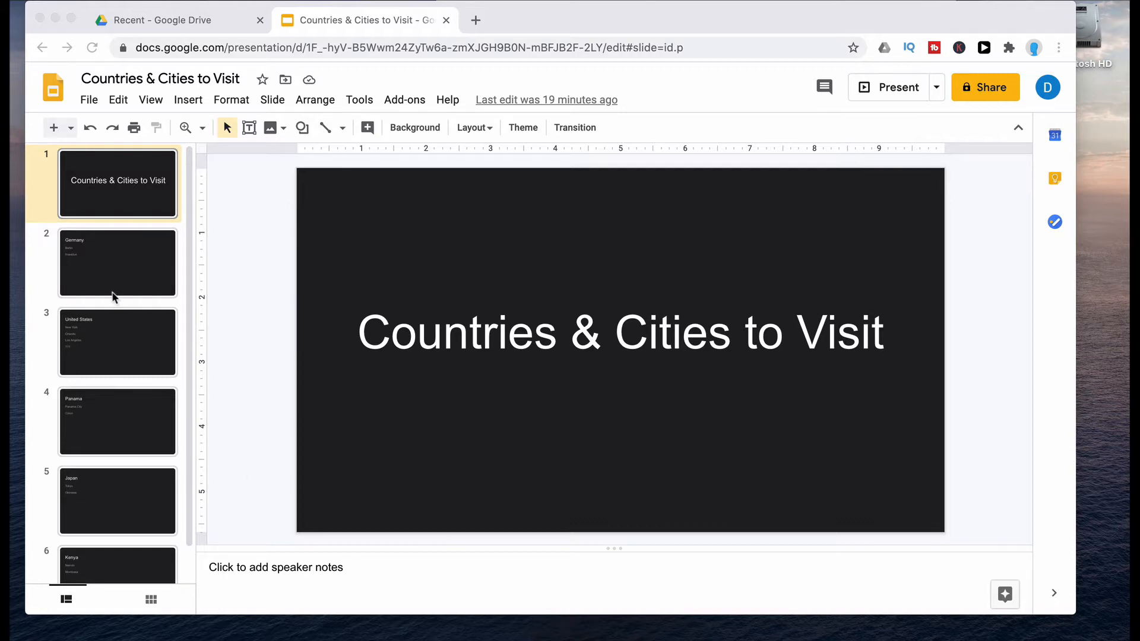
left_click(117, 263)
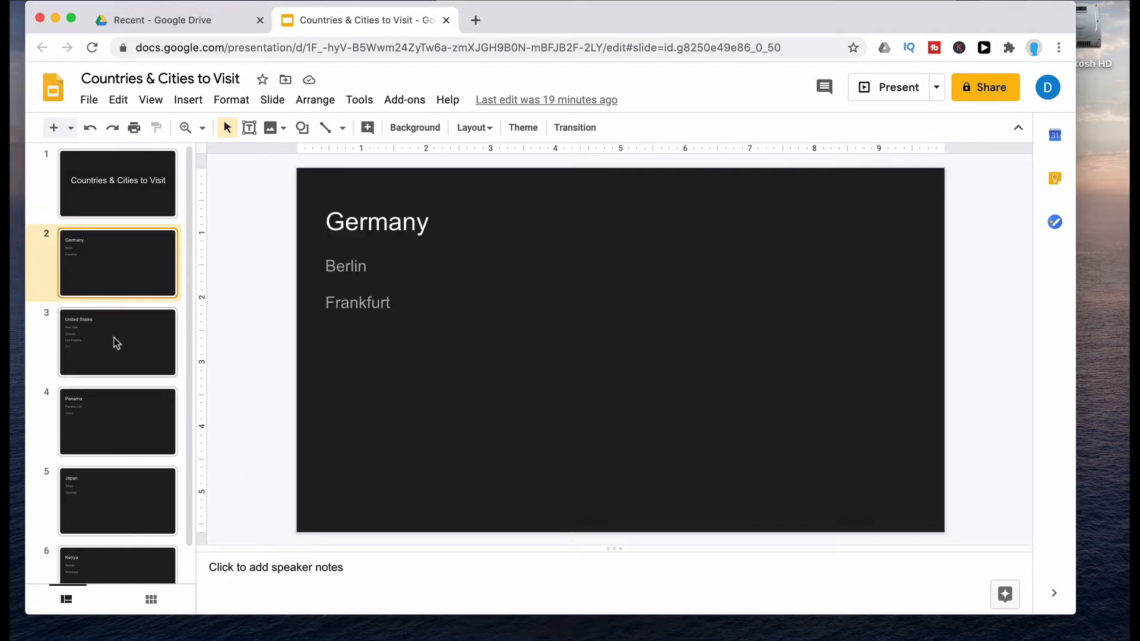
left_click(117, 342)
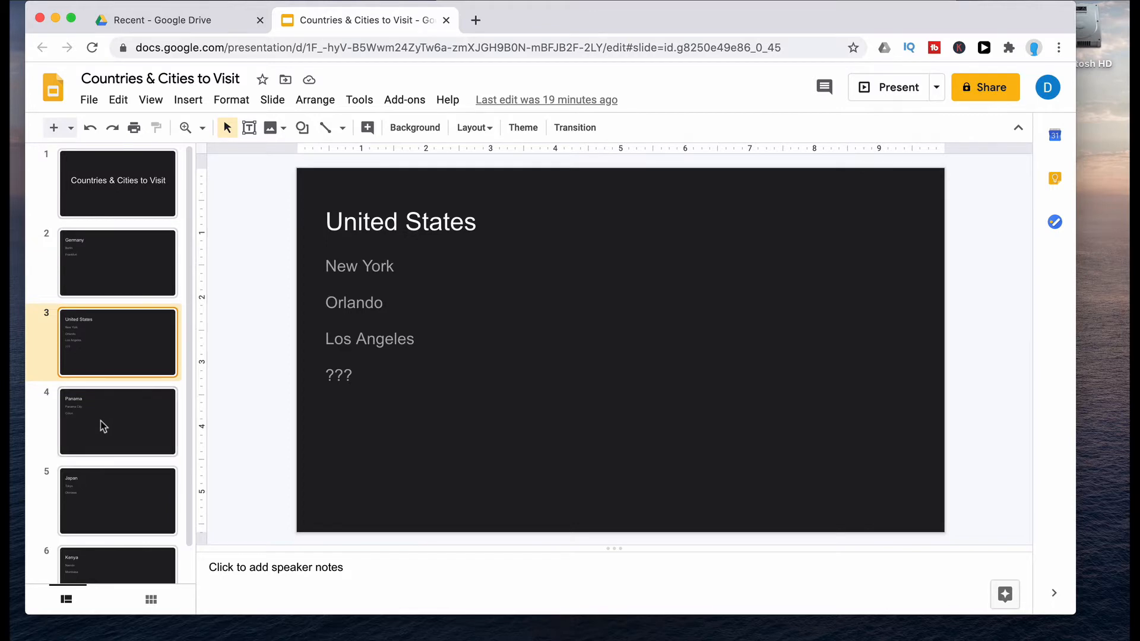
Step: Review the Japan and Kenya slides, then return to the United States slide with its '???' city
left_click(117, 501)
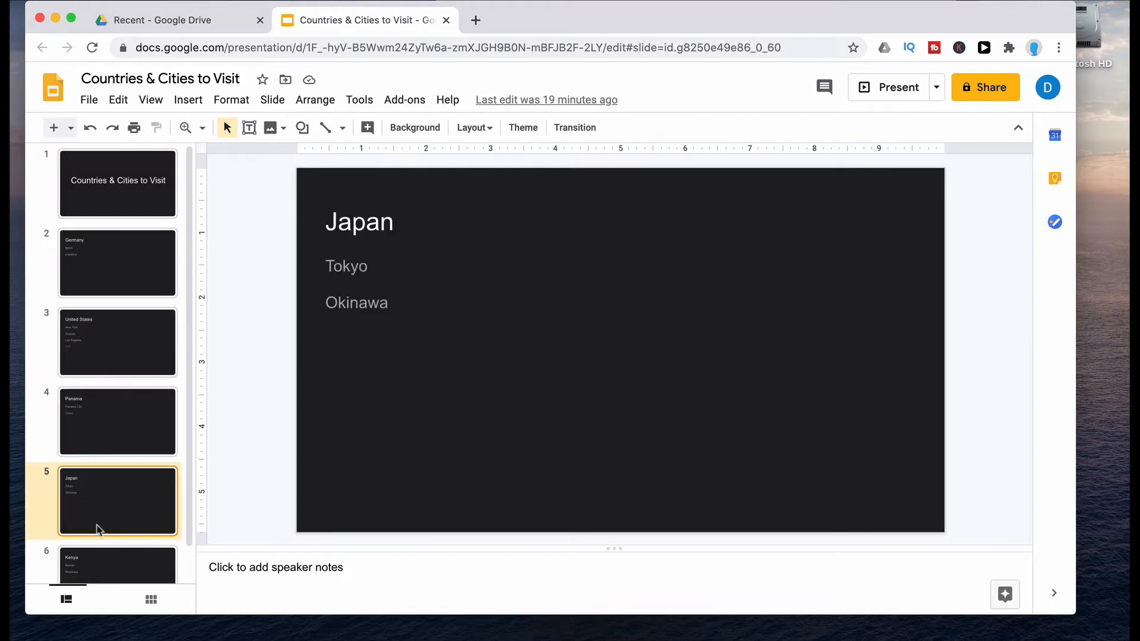
left_click(117, 564)
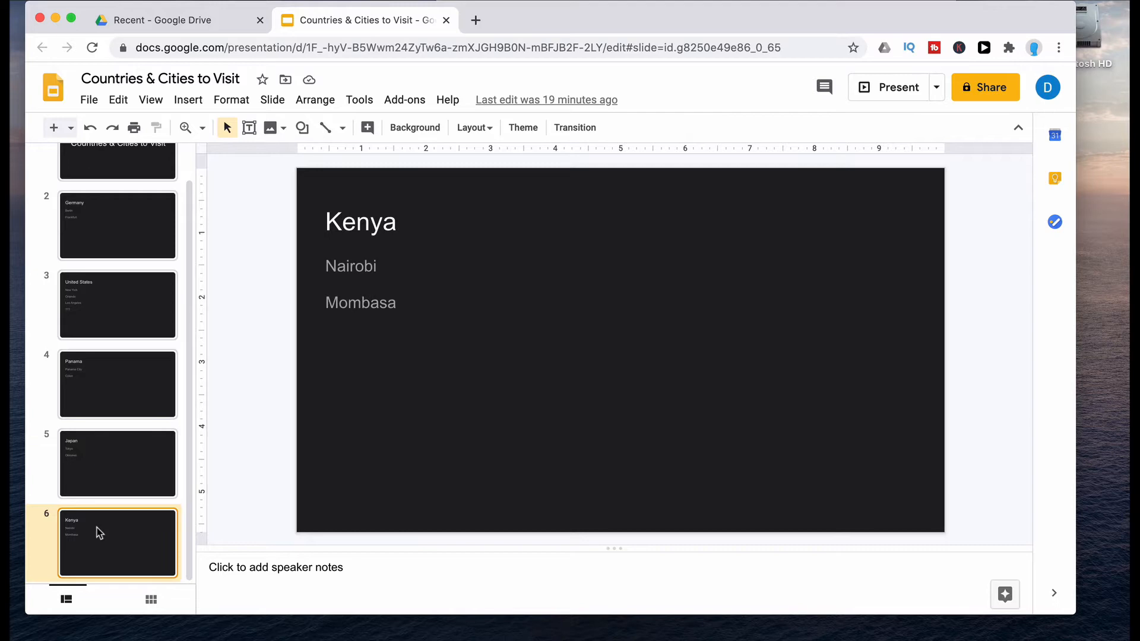
mouse_move(133, 360)
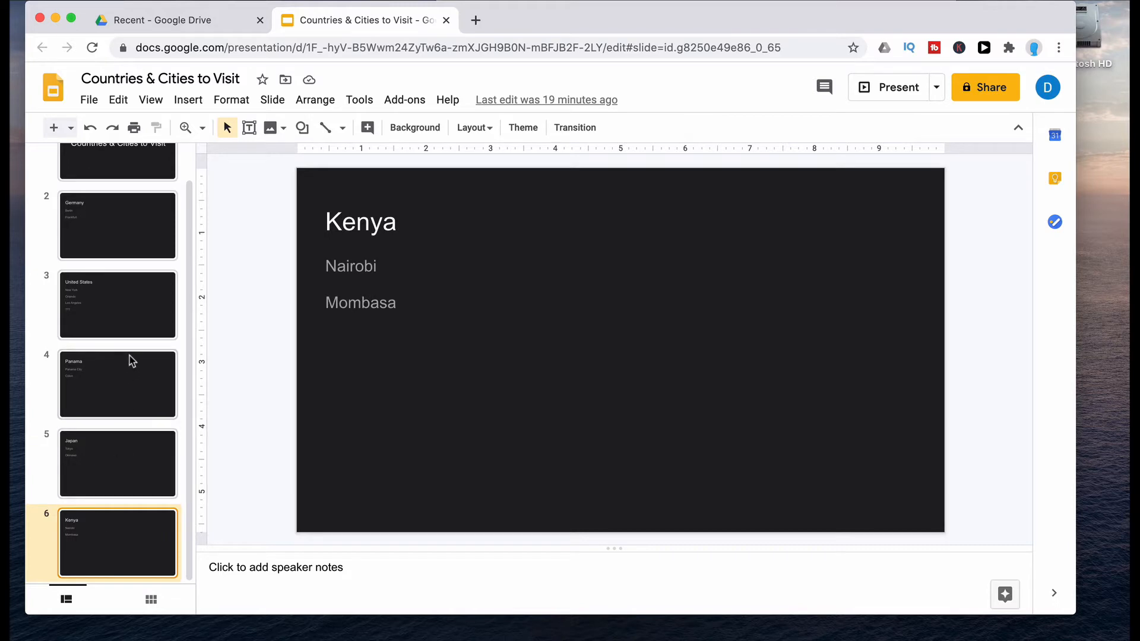
left_click(117, 305)
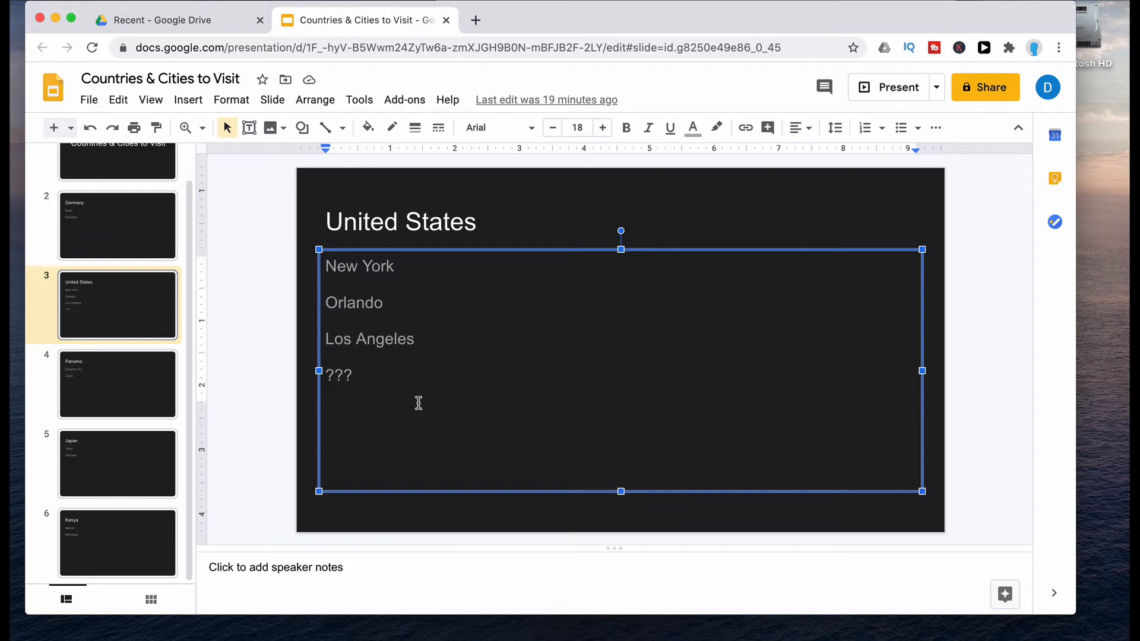
left_click(356, 375)
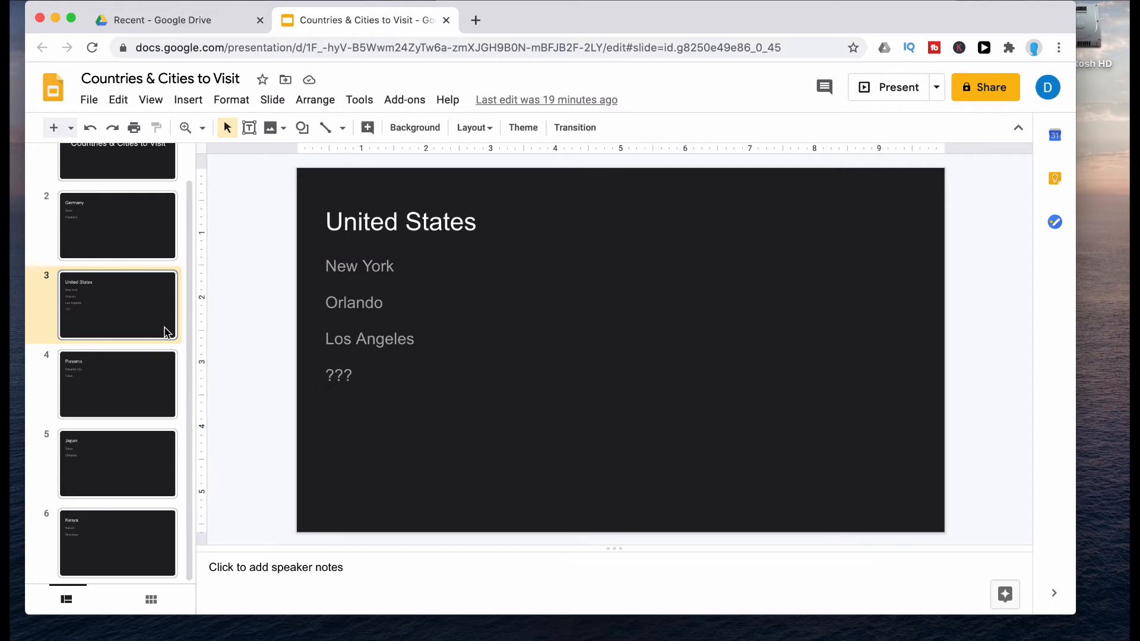
mouse_move(152, 323)
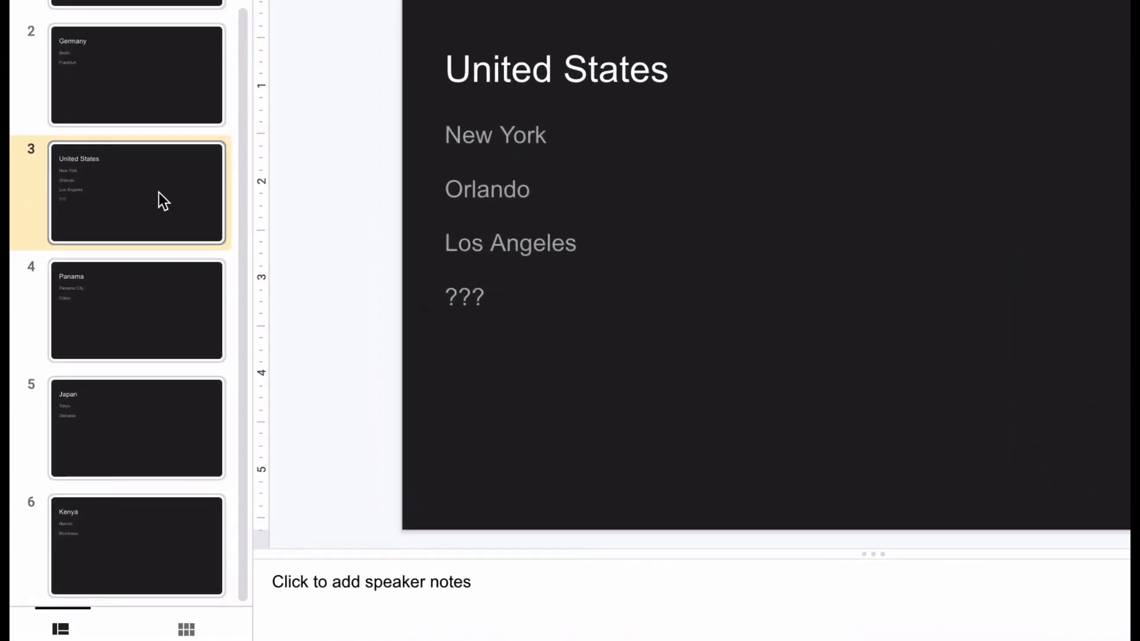
right_click(136, 192)
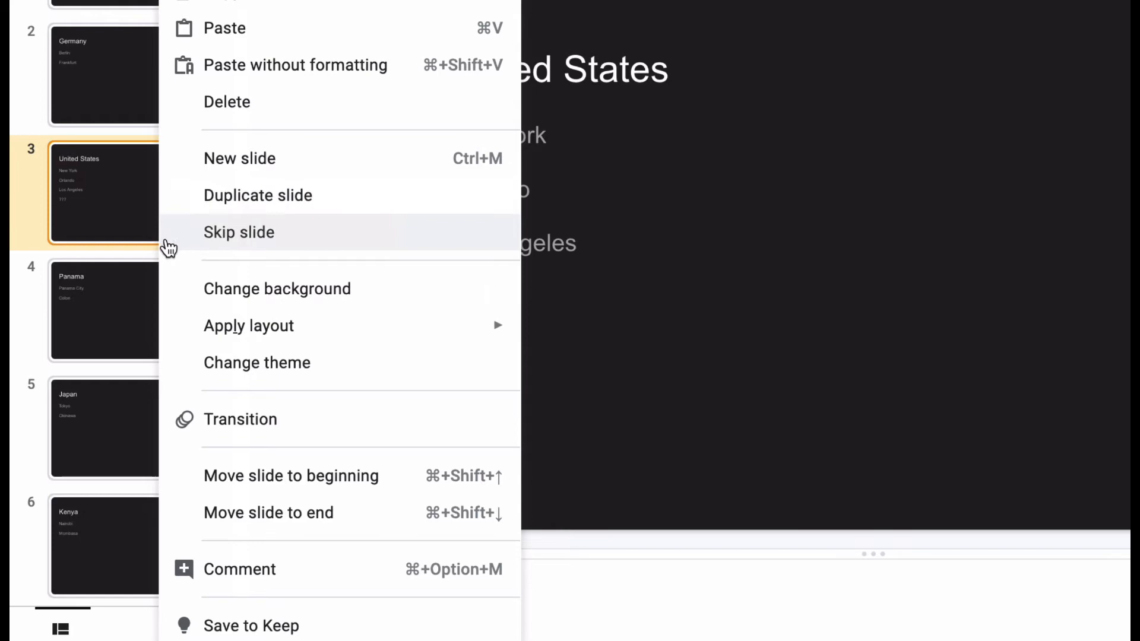
left_click(238, 232)
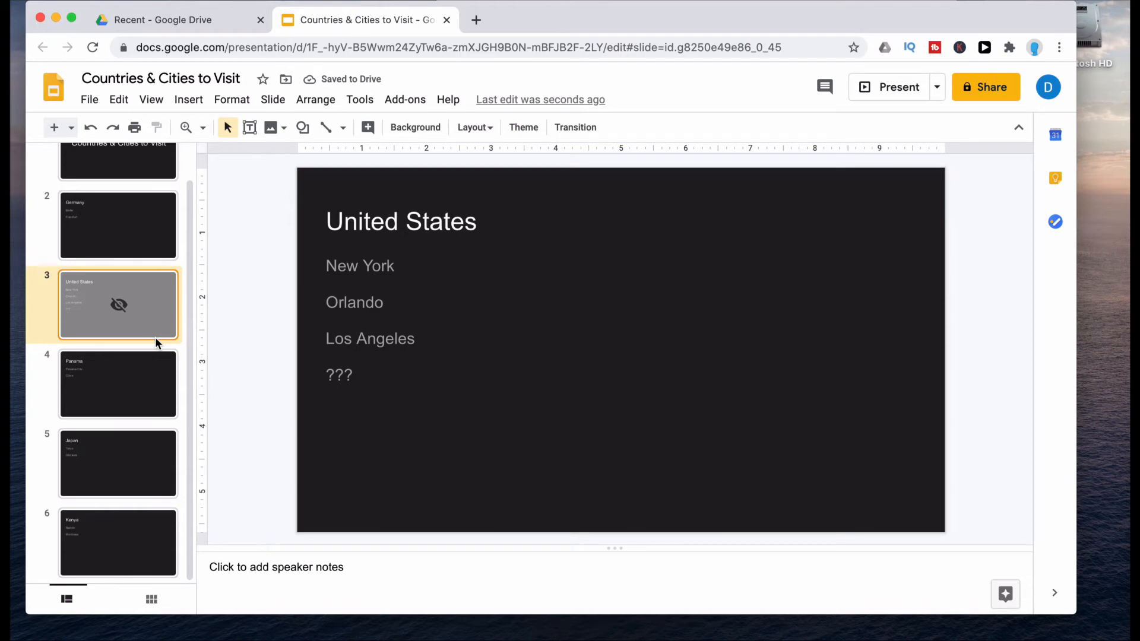
mouse_move(118, 304)
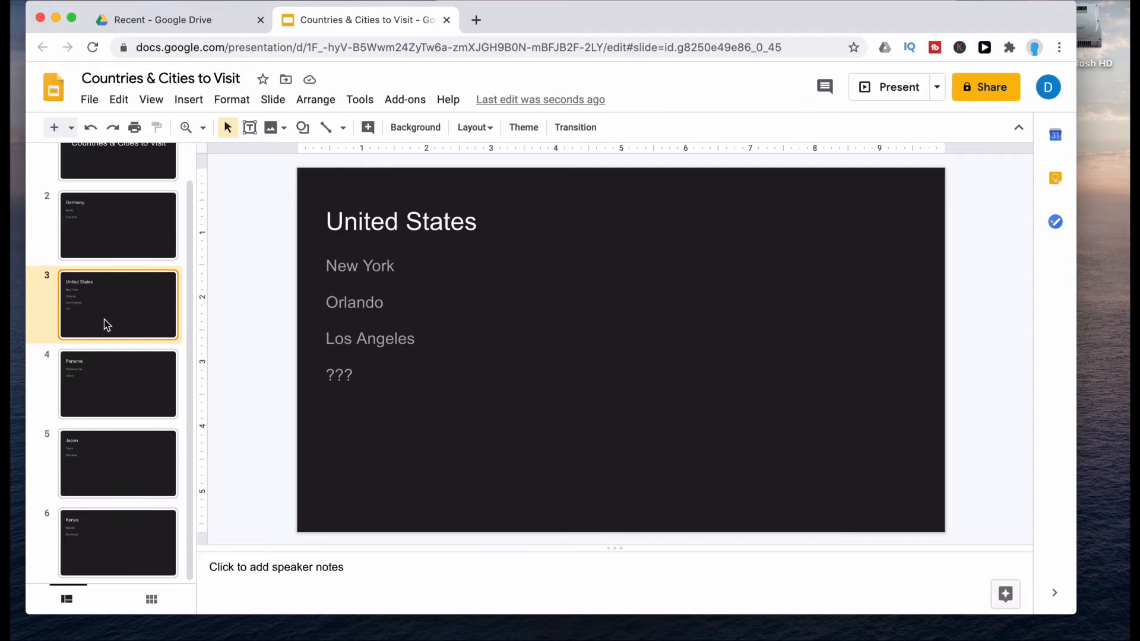
mouse_move(272, 99)
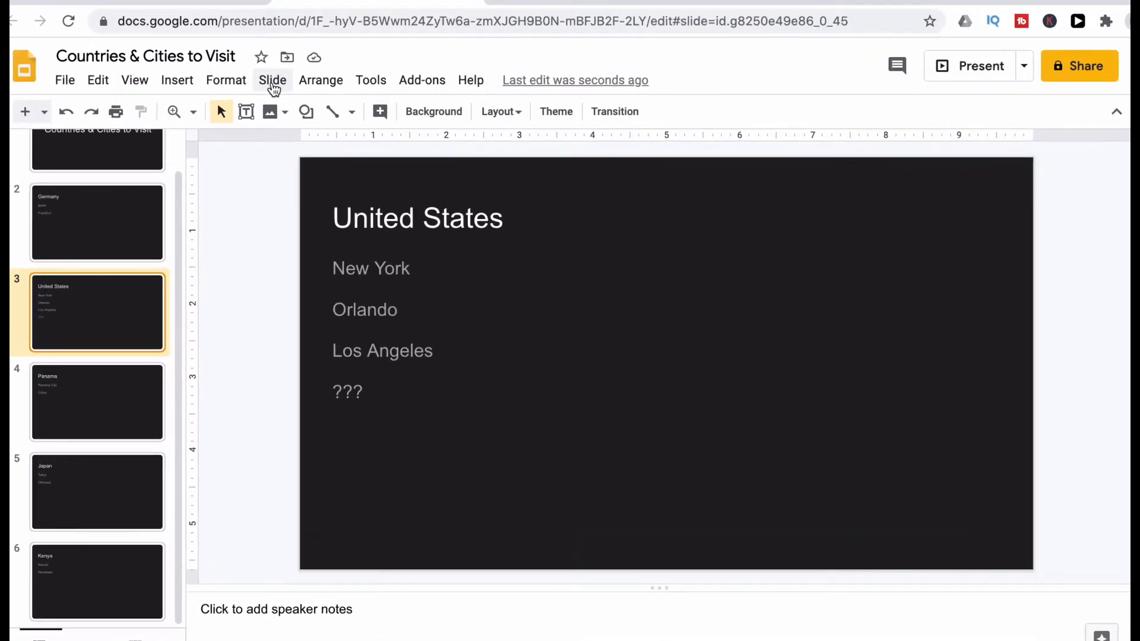
Step: Mark the United States slide as skipped via the Slide menu's Skip slide option
left_click(272, 80)
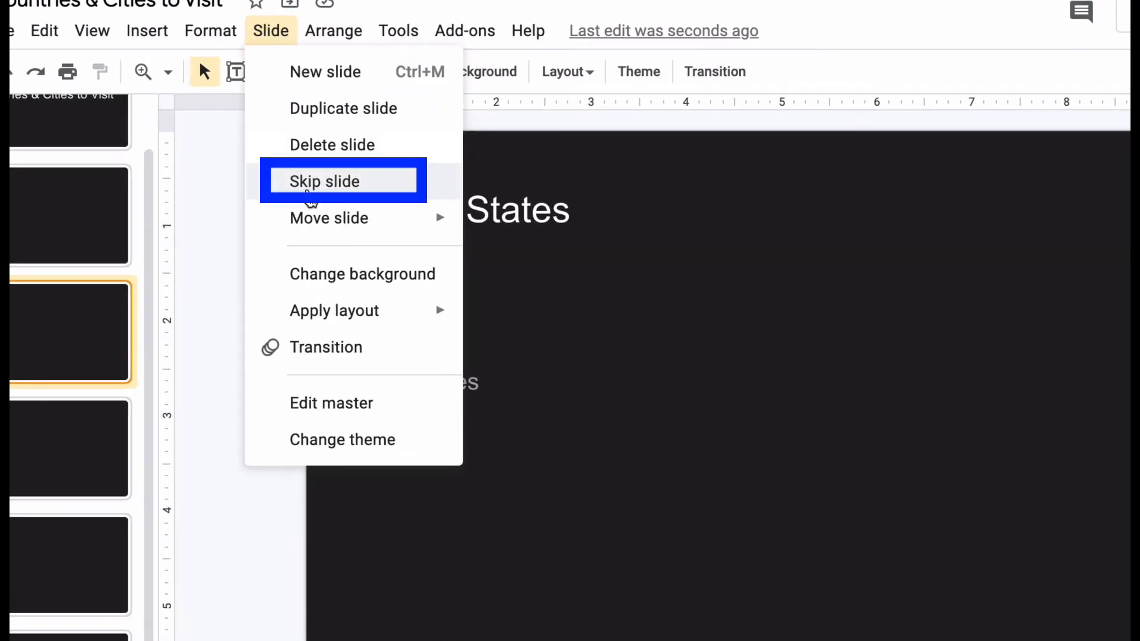
mouse_move(390, 190)
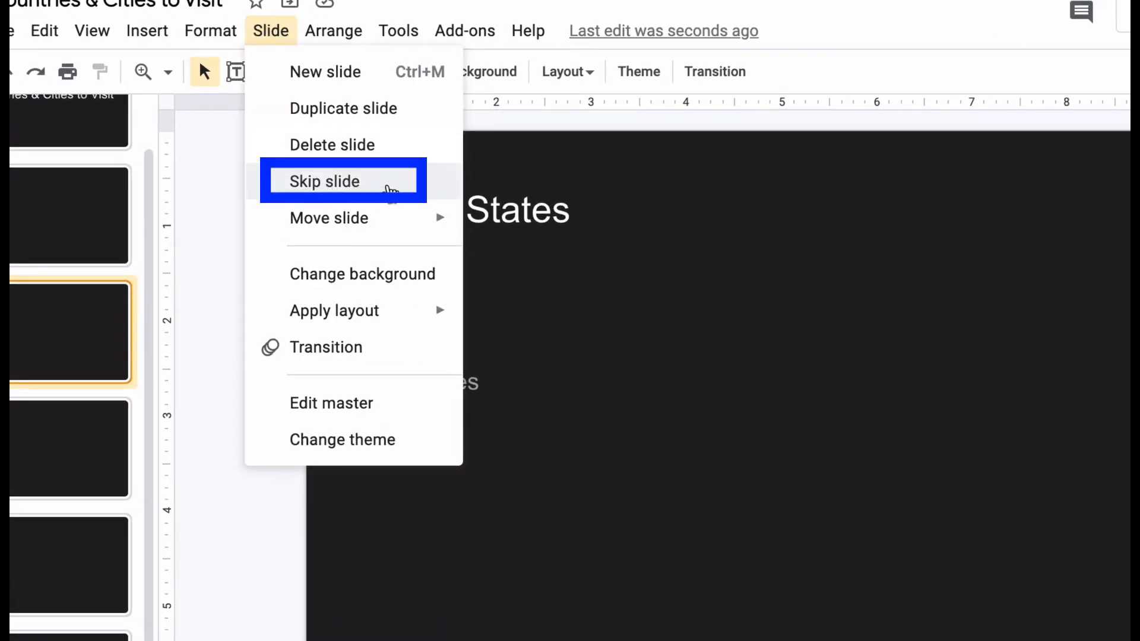
left_click(324, 182)
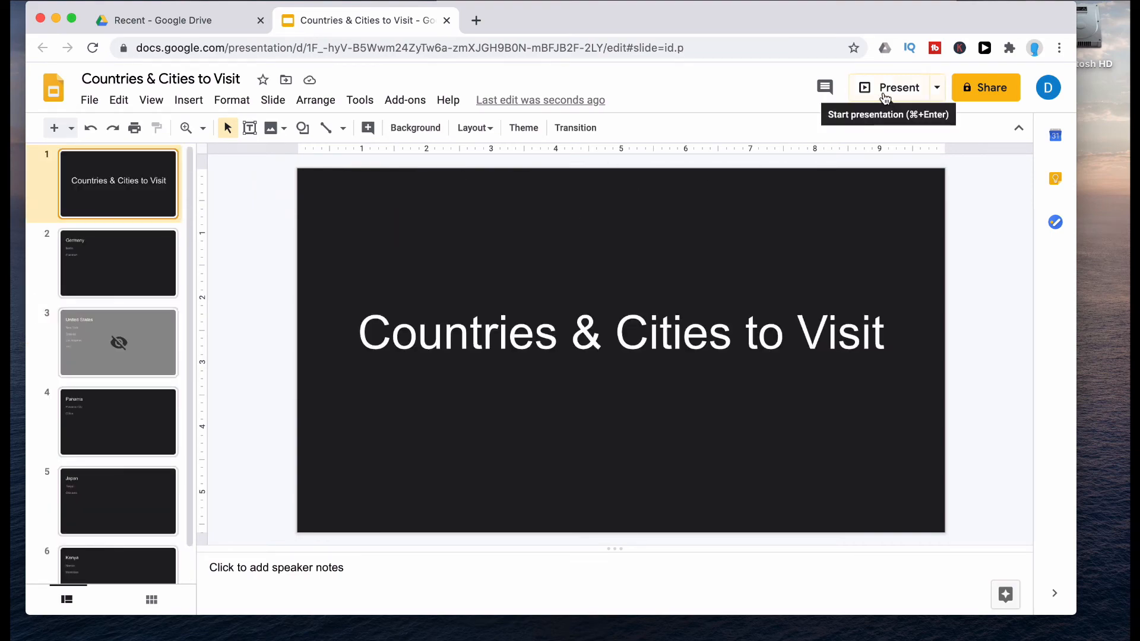
Step: Present the deck and advance through it, confirming the show jumps past the United States to Panama
left_click(897, 88)
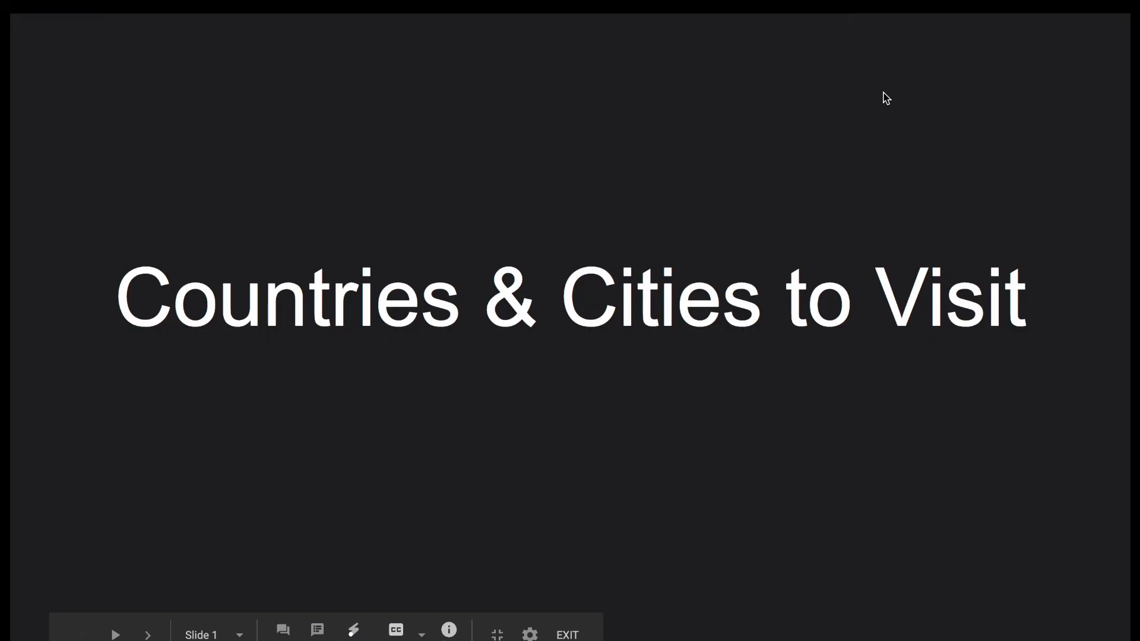
left_click(148, 635)
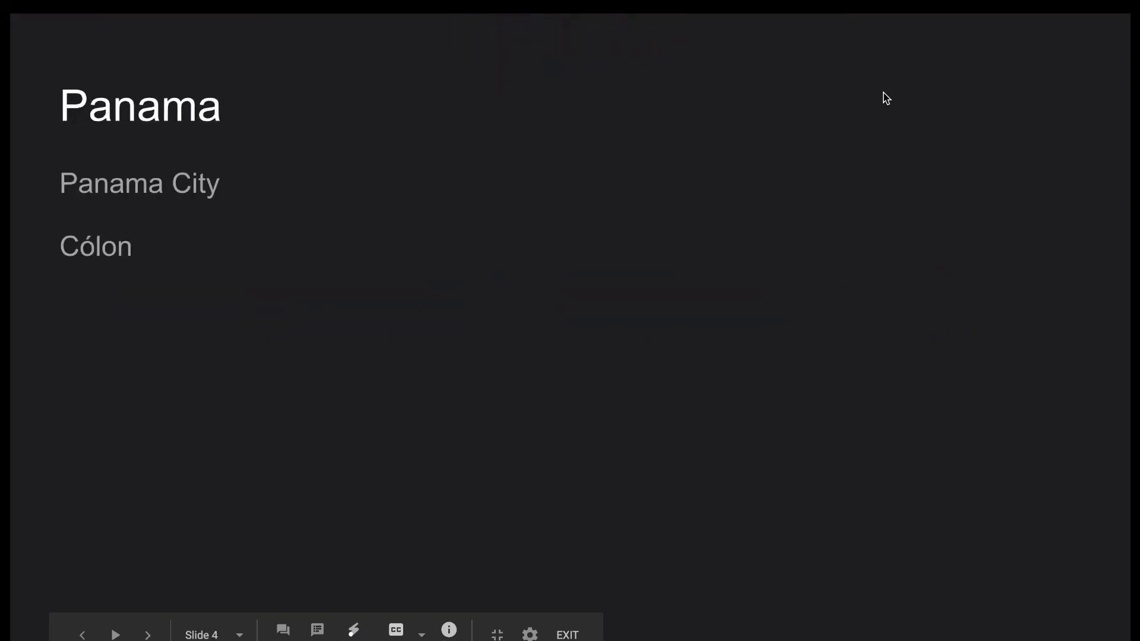
left_click(115, 634)
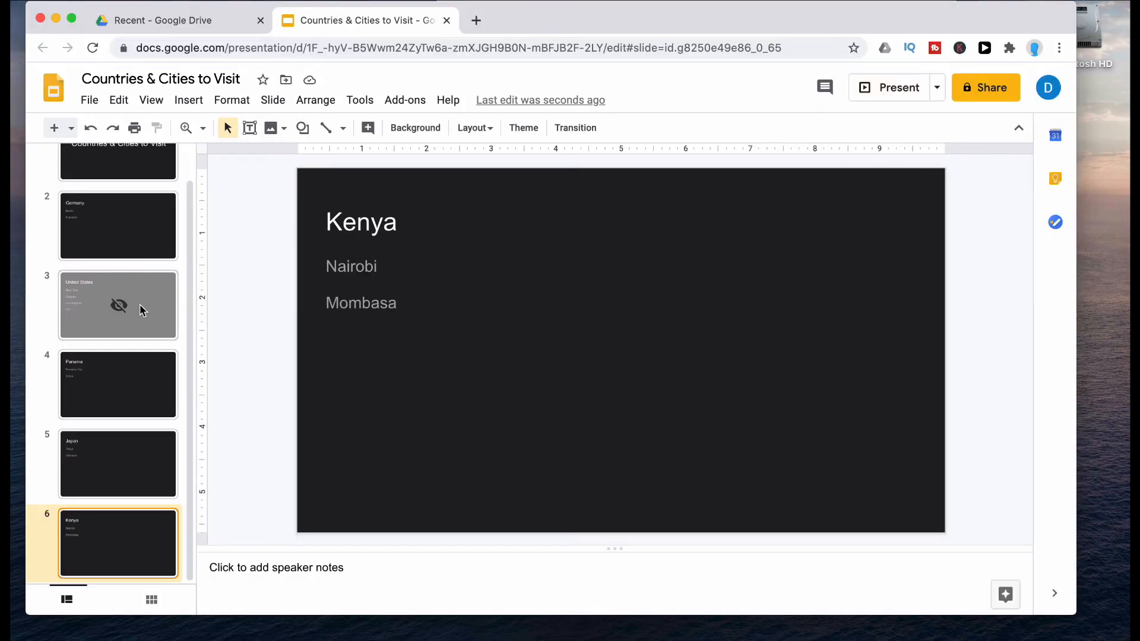
Step: Uncheck Skip slide on the United States thumbnail so it shows in presentations again
left_click(118, 304)
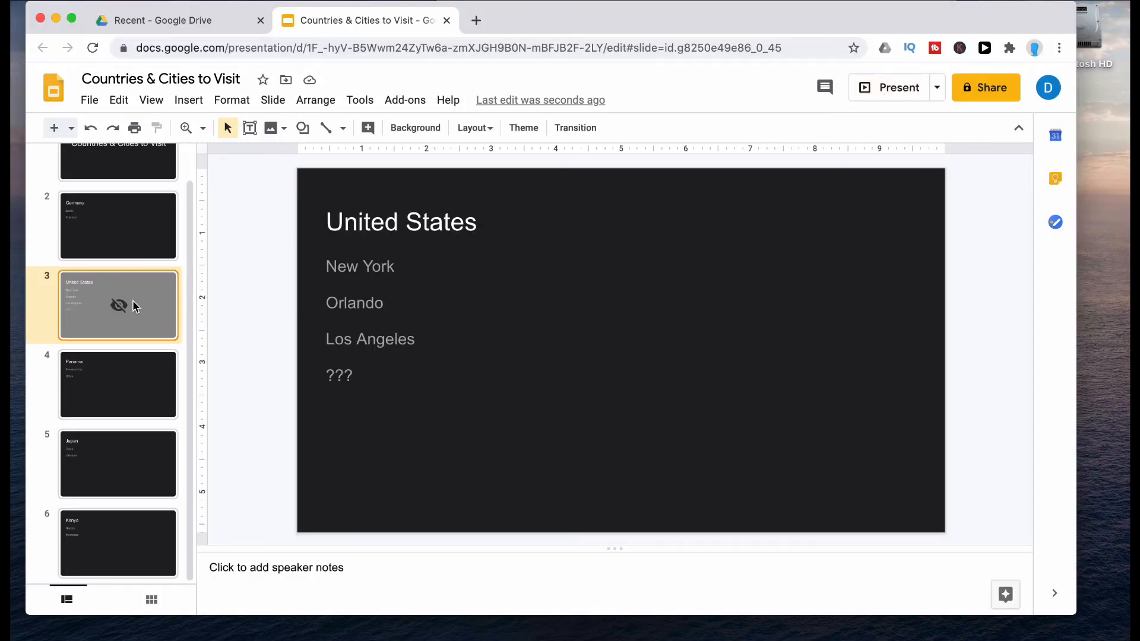
right_click(118, 305)
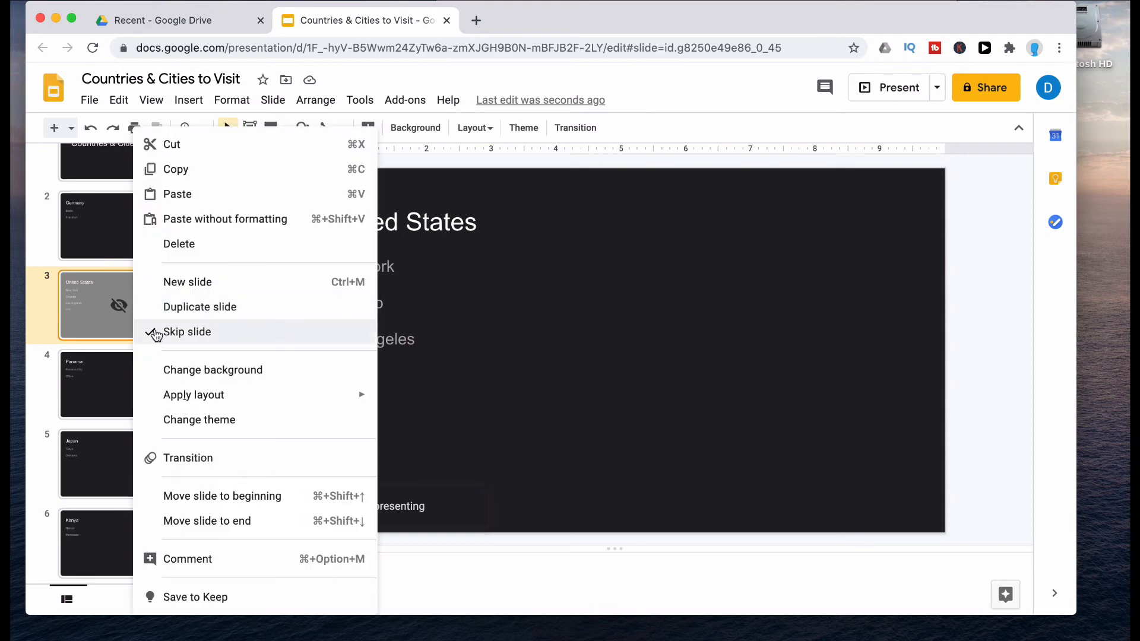
left_click(187, 331)
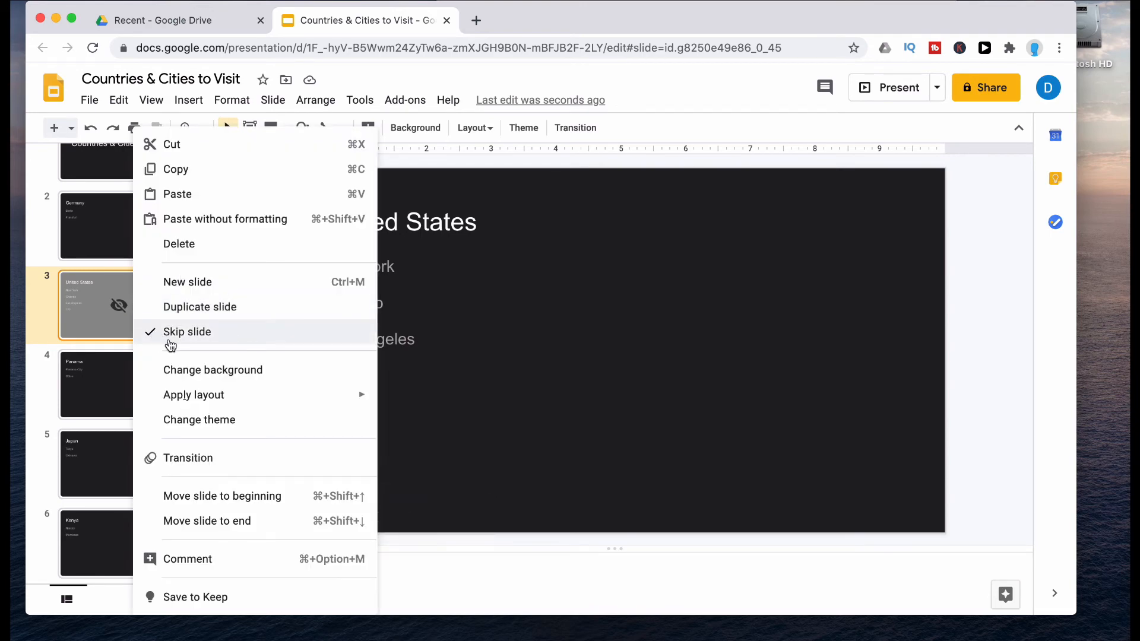
left_click(187, 331)
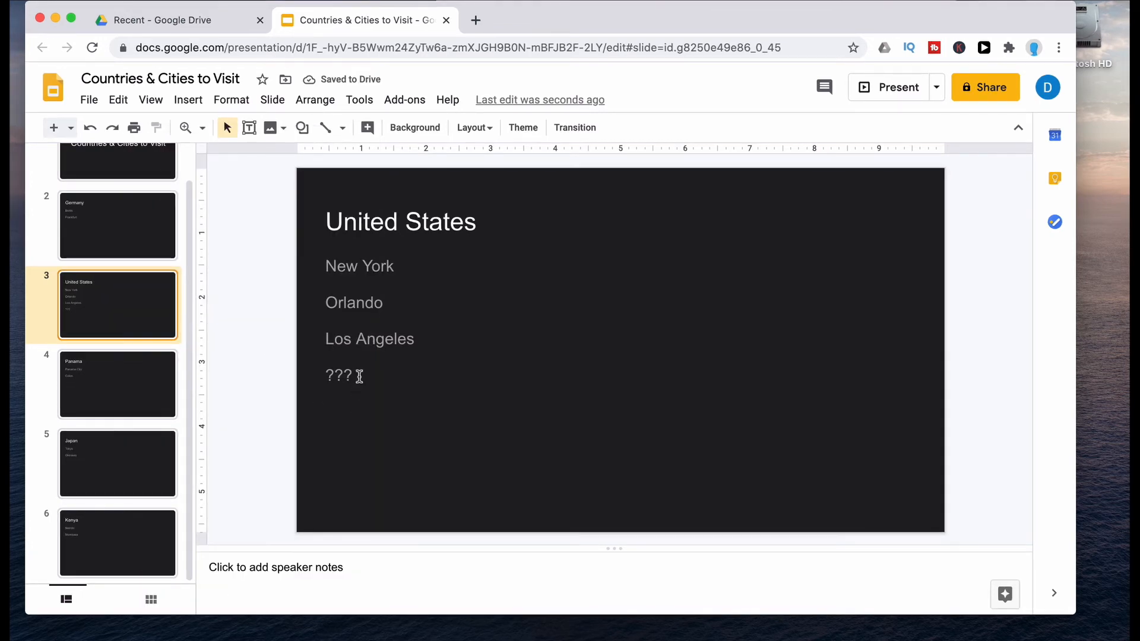
Step: Replace the '???' city on the United States slide with 'Chicago' and start presenting
double_click(336, 375)
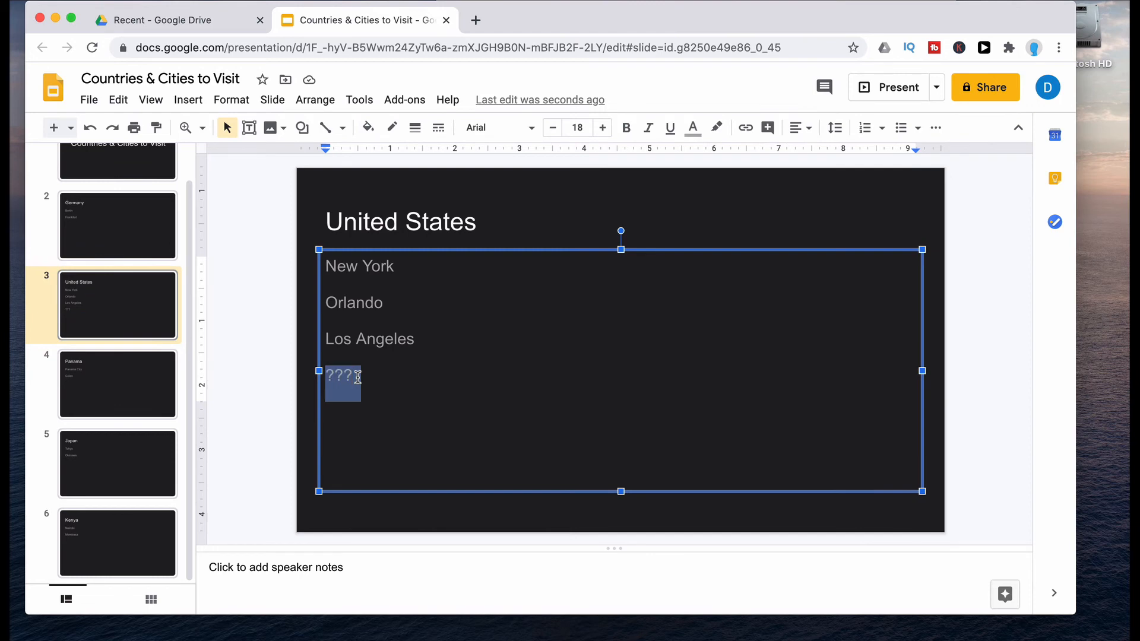
type("Chicago")
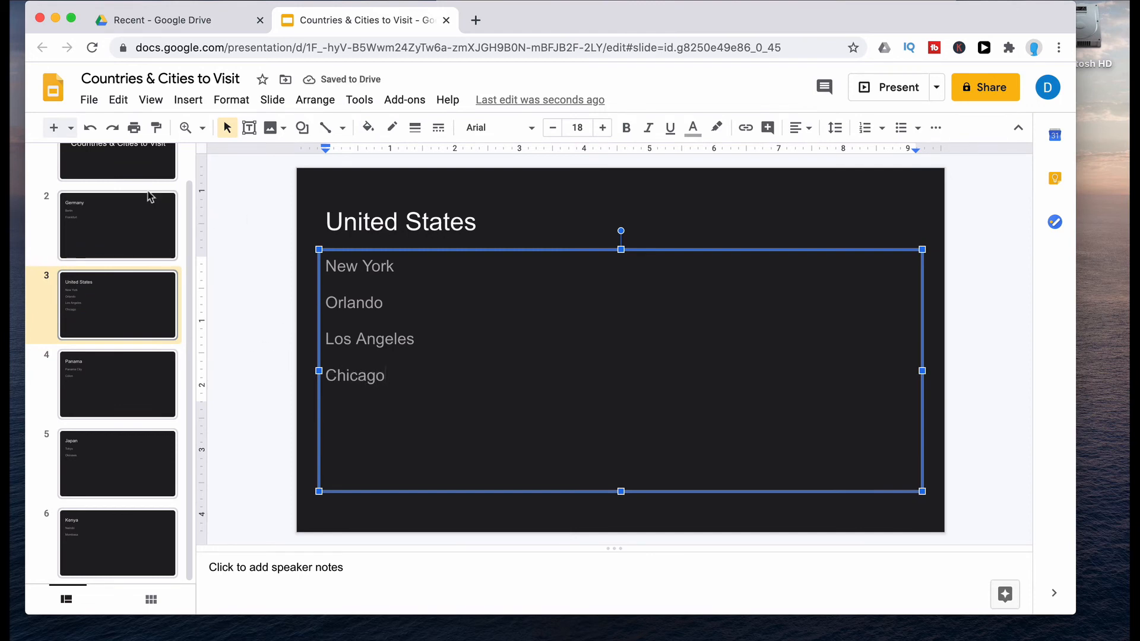
left_click(888, 88)
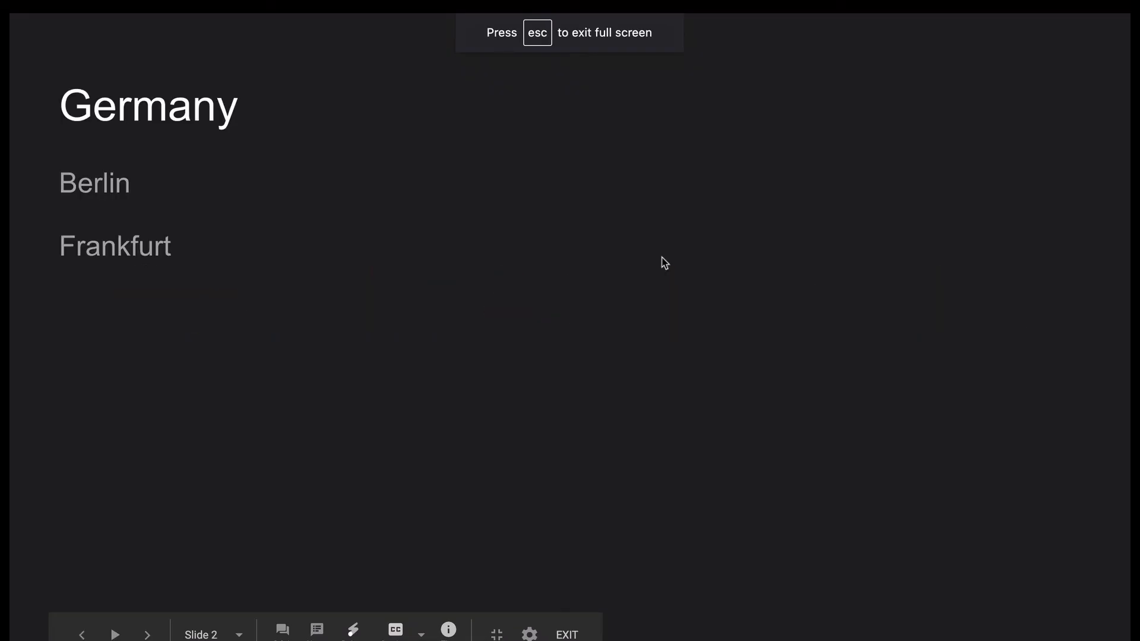